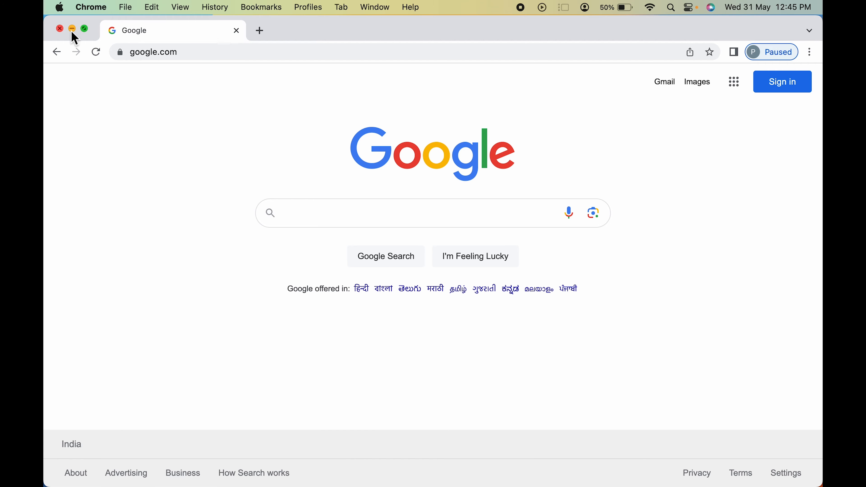
- Minimise the Chrome window so the desktop becomes visible
{"action": "left_click", "coordinate": [72, 28]}
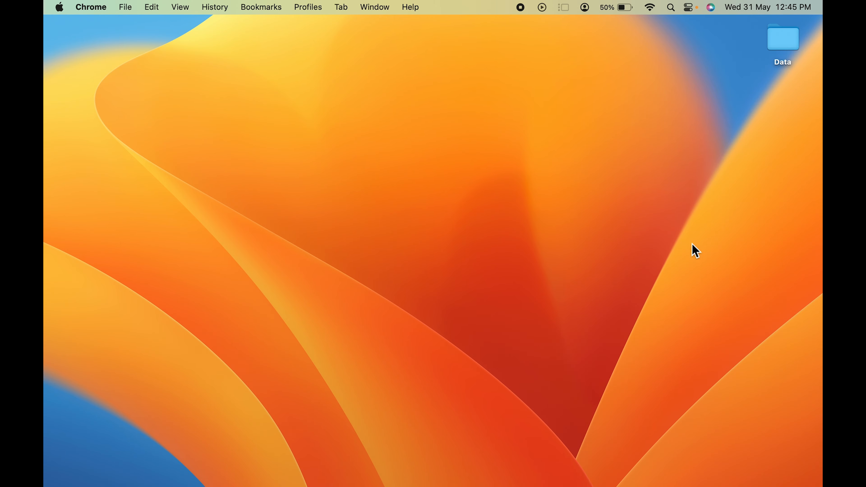
{"action": "mouse_move", "coordinate": [785, 121]}
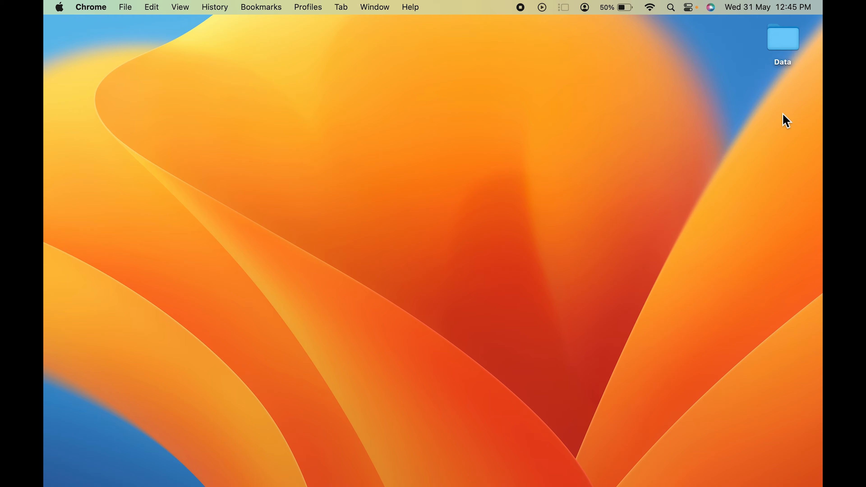
- Restore the Chrome window from the Dock and save google.com as a desktop web shortcut
{"action": "left_click", "coordinate": [600, 468]}
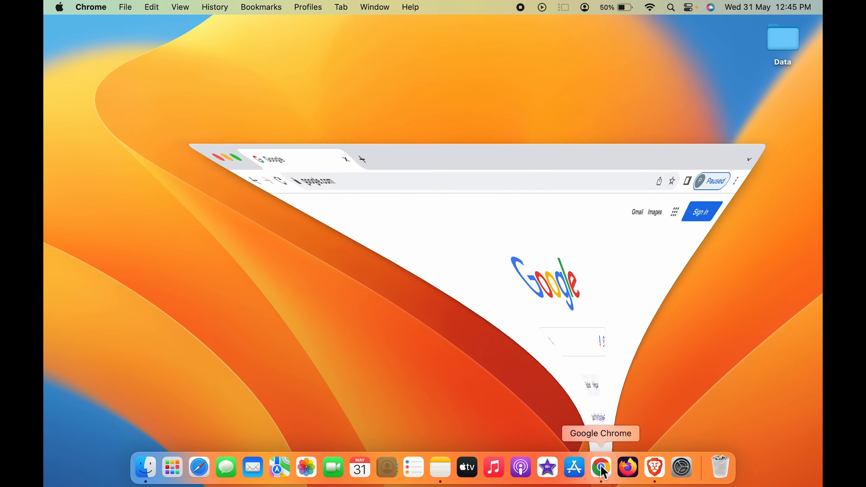
{"action": "left_click", "coordinate": [600, 468]}
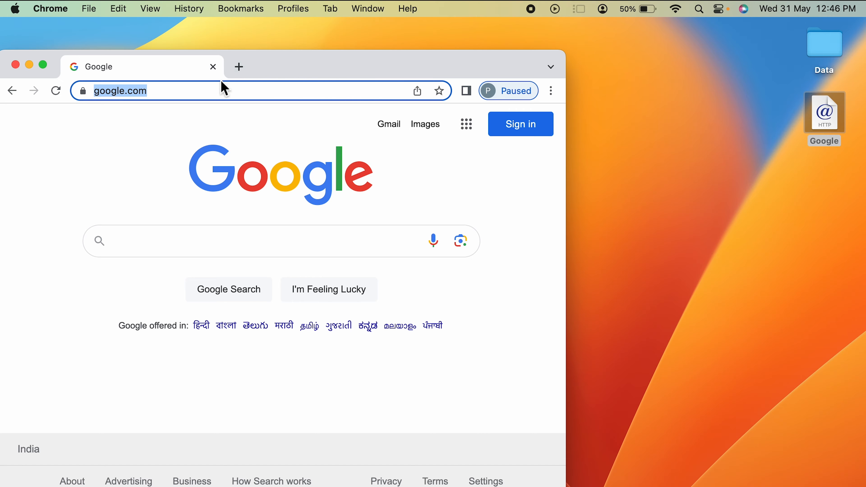
- Load facebook.com in a new tab and drop its address onto the desktop as a shortcut
{"action": "left_click", "coordinate": [239, 67]}
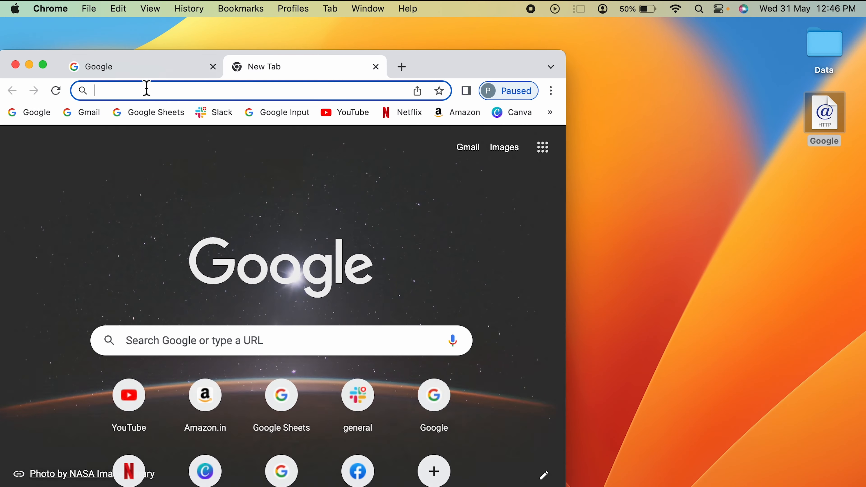
{"action": "type", "text": "facebook"}
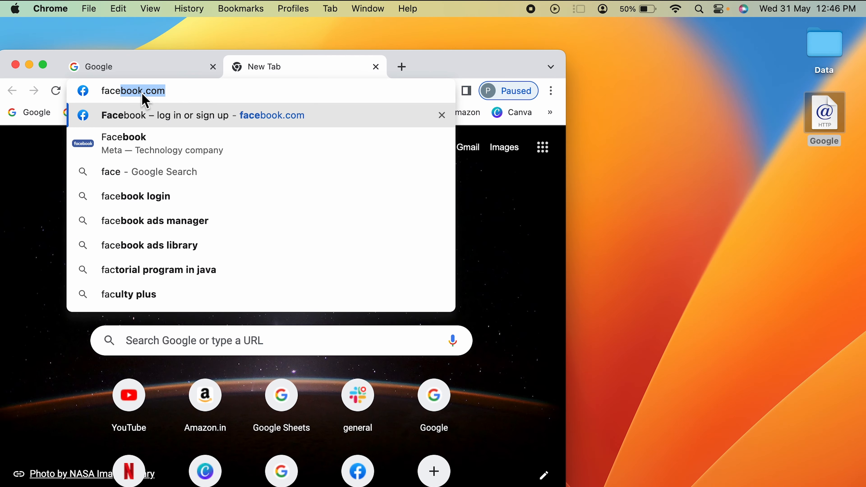
{"action": "type", "text": "facebook.com"}
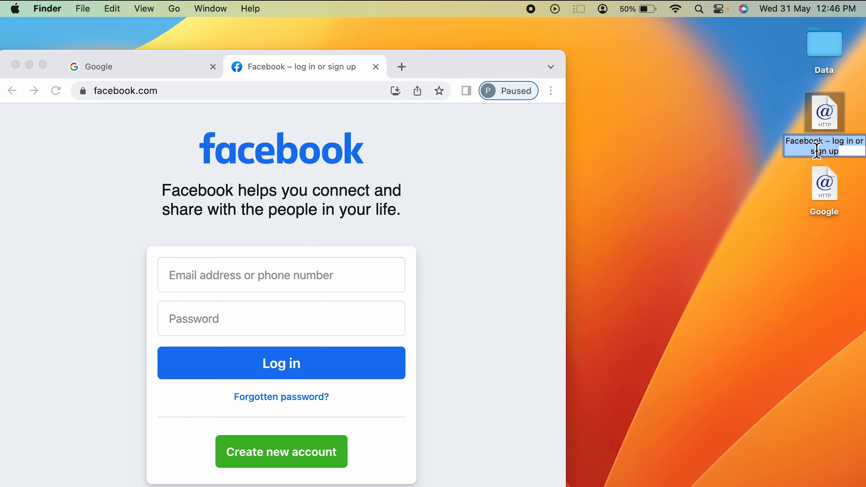
{"action": "mouse_move", "coordinate": [802, 150]}
{"action": "type", "text": "Facebook"}
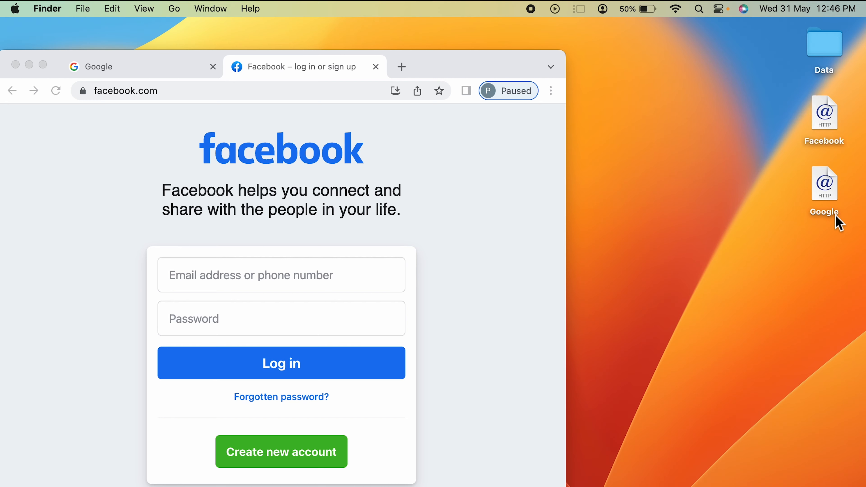
- Rename the desktop shortcuts to 'Facebook' and 'My Google'
{"action": "left_click", "coordinate": [823, 182]}
{"action": "type", "text": "My "}
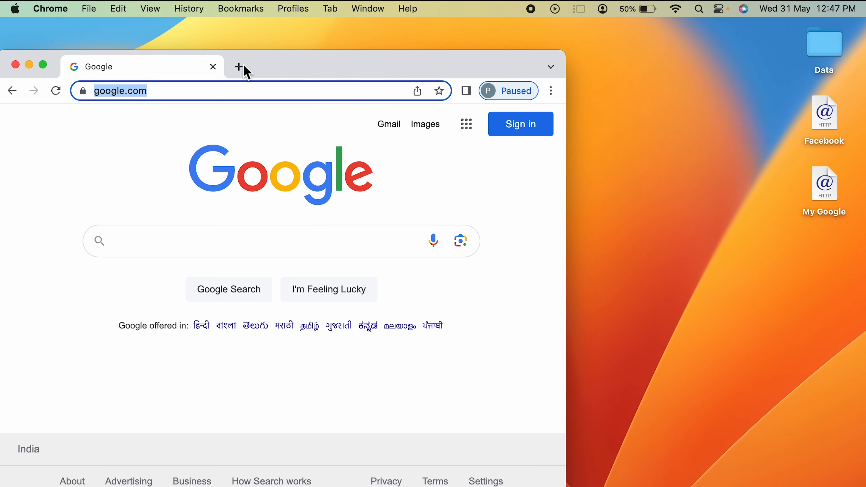
- Reopen facebook.com in a second Chrome tab beside the Google tab
{"action": "left_click", "coordinate": [243, 66]}
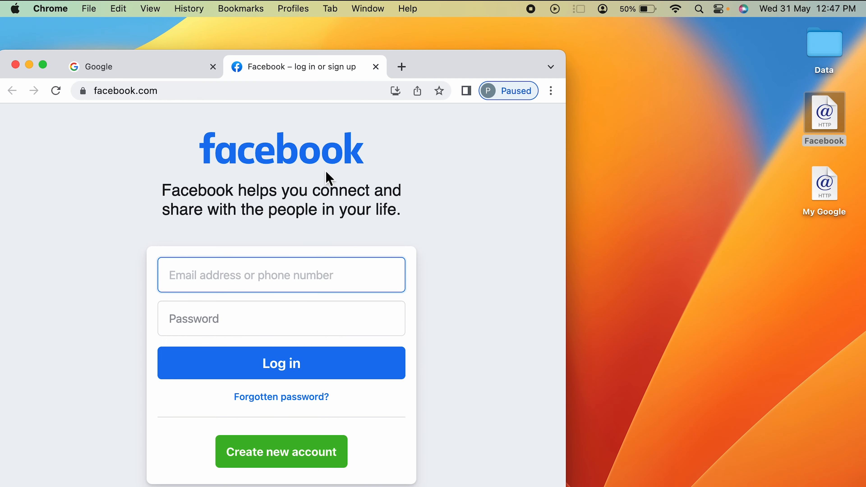
{"action": "mouse_move", "coordinate": [220, 184]}
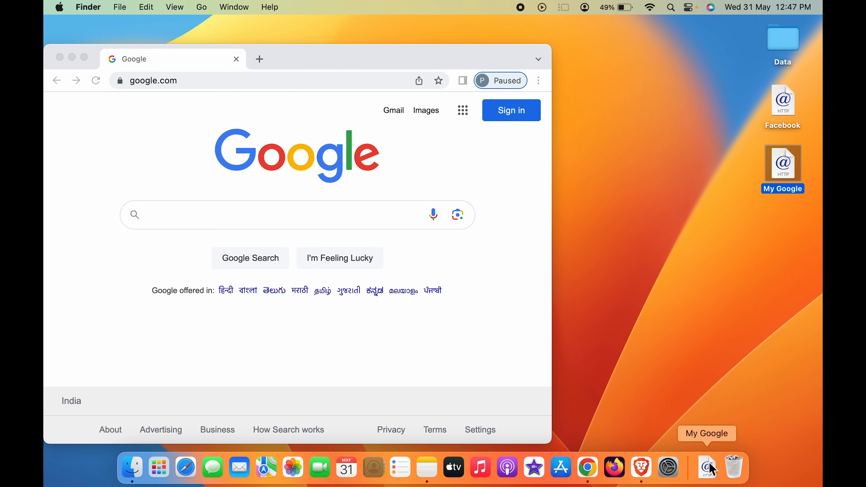
{"action": "mouse_move", "coordinate": [712, 472]}
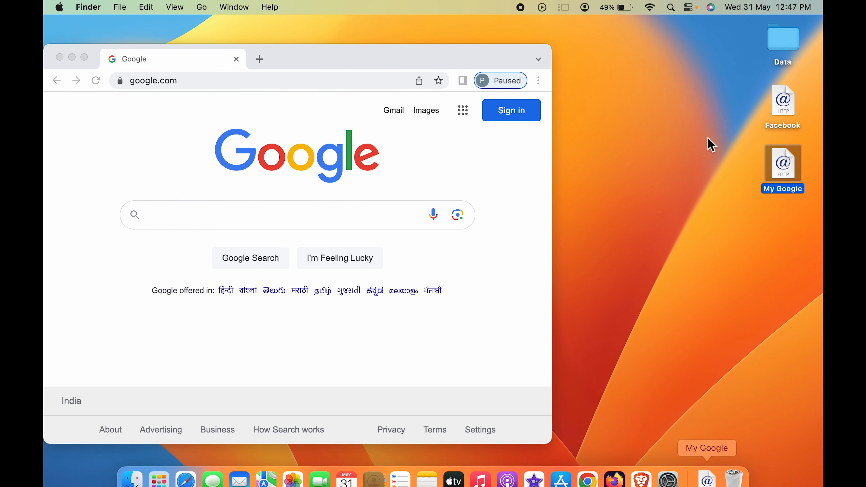
- Drag the Facebook shortcut from the desktop toward the Dock beside My Google
{"action": "left_click", "coordinate": [782, 101]}
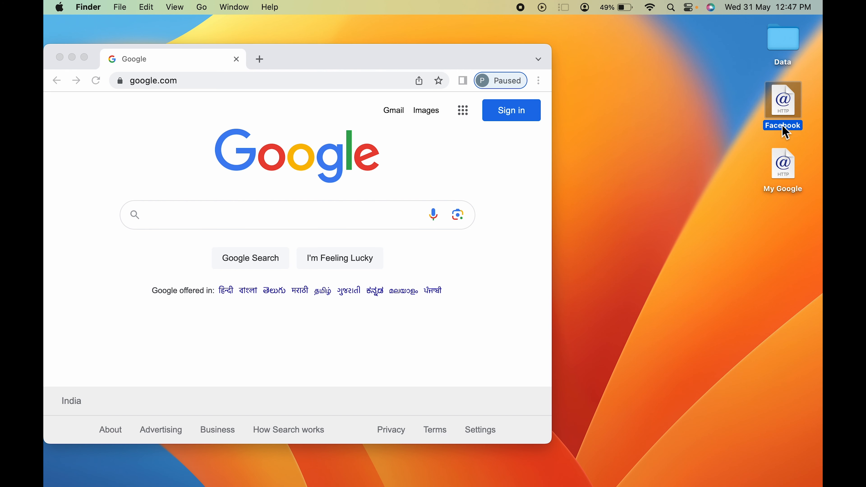
{"action": "left_click_drag", "start_coordinate": [783, 100], "coordinate": [668, 464]}
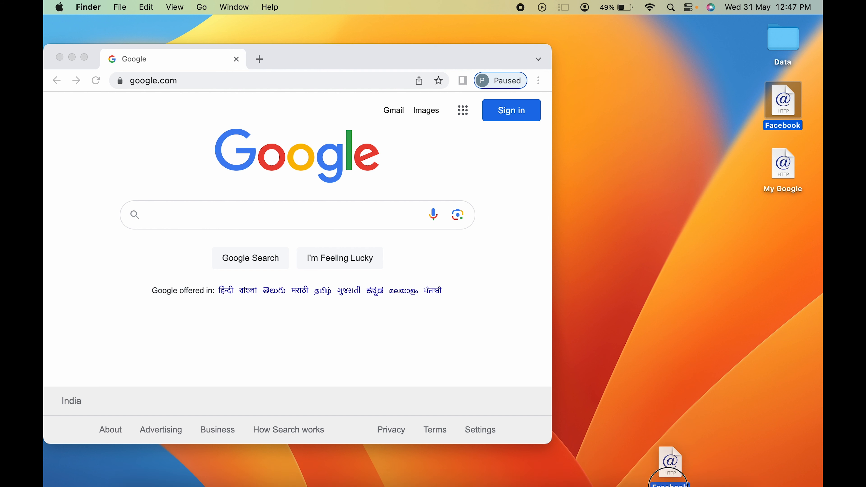